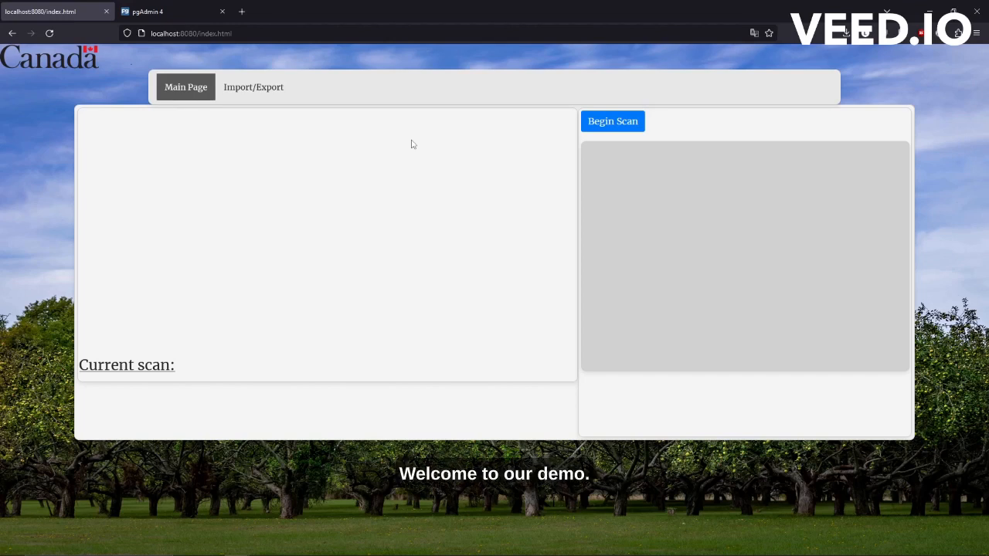
{"action": "mouse_move", "coordinate": [320, 165]}
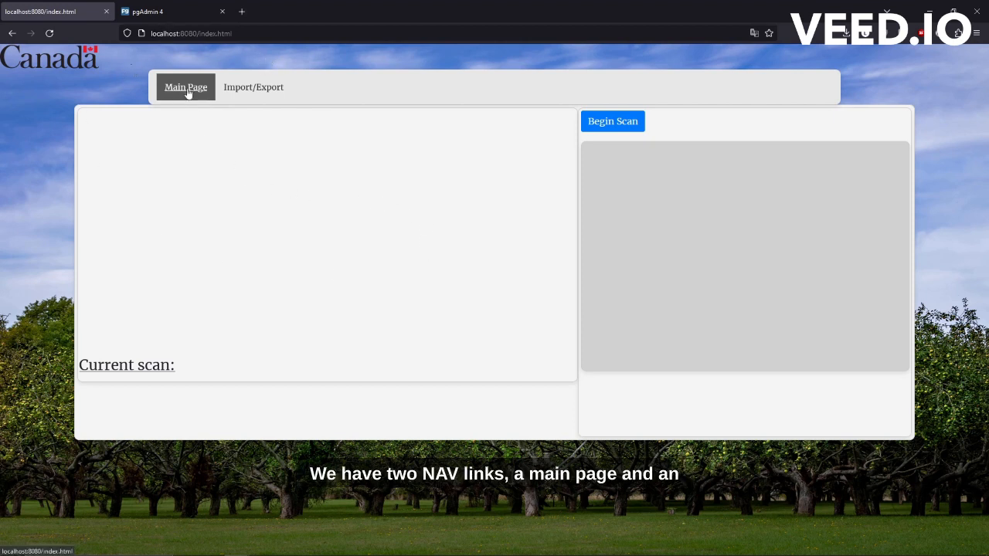
{"action": "mouse_move", "coordinate": [536, 154]}
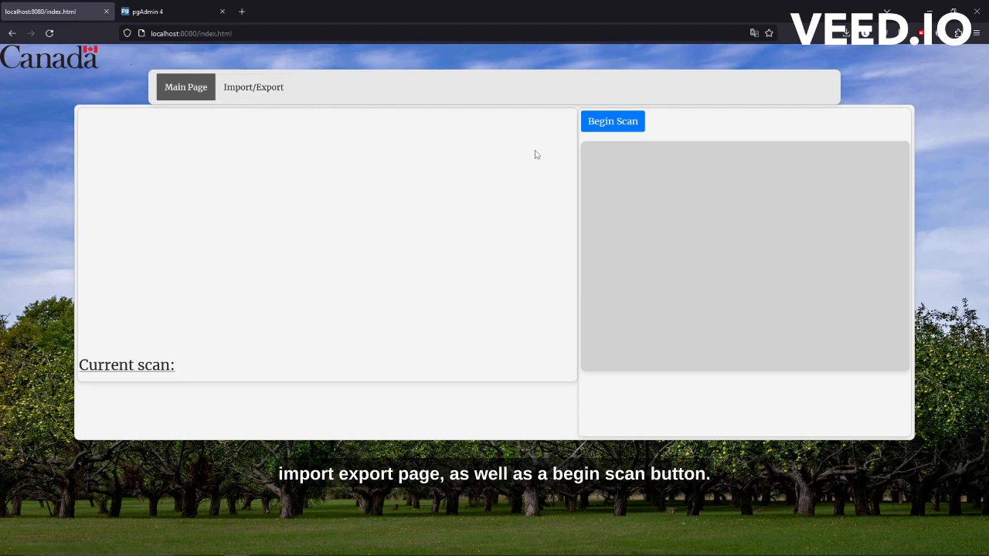
{"action": "mouse_move", "coordinate": [591, 163]}
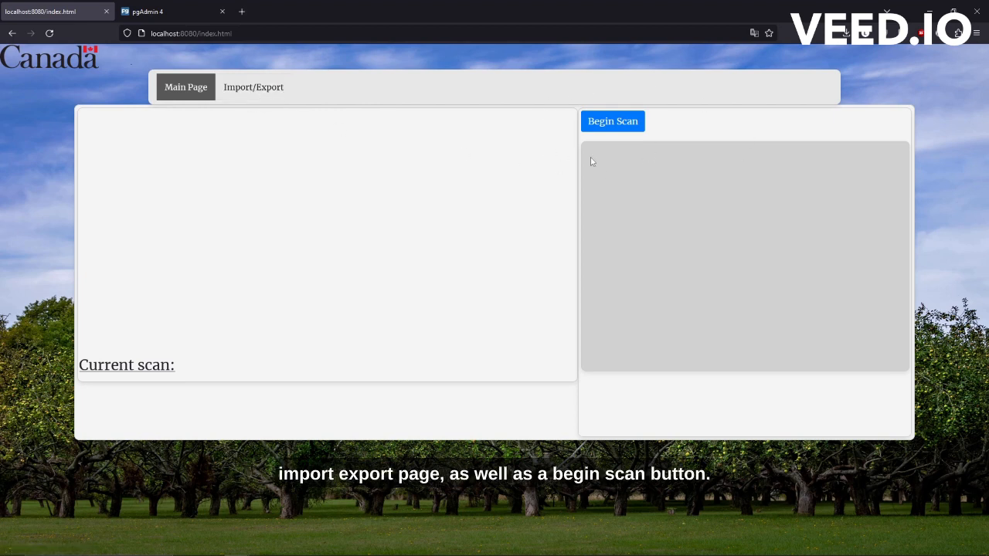
Begin the scan so the hot-folder apple images appear with bounding boxes and width/height stats
{"action": "left_click", "coordinate": [612, 121]}
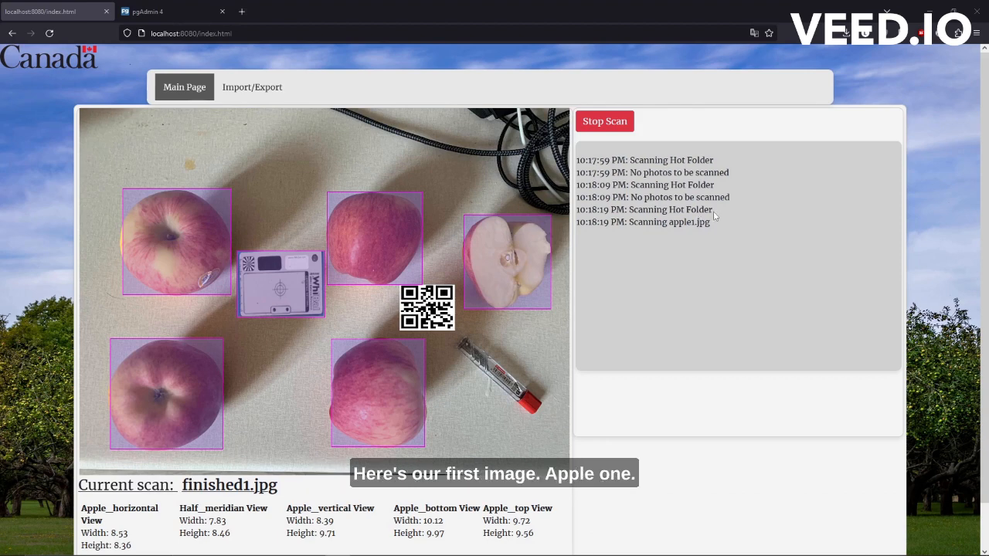
{"action": "scroll", "scroll_direction": "down", "scroll_amount": 3}
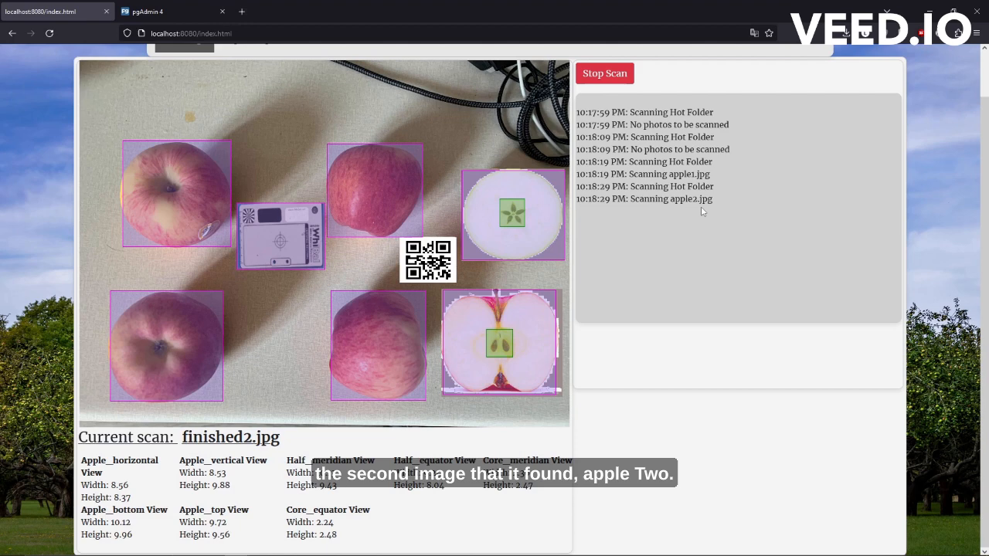
Stop the scan after reviewing the boxes, then move to the pgAdmin 4 browser tab
{"action": "left_click", "coordinate": [606, 73]}
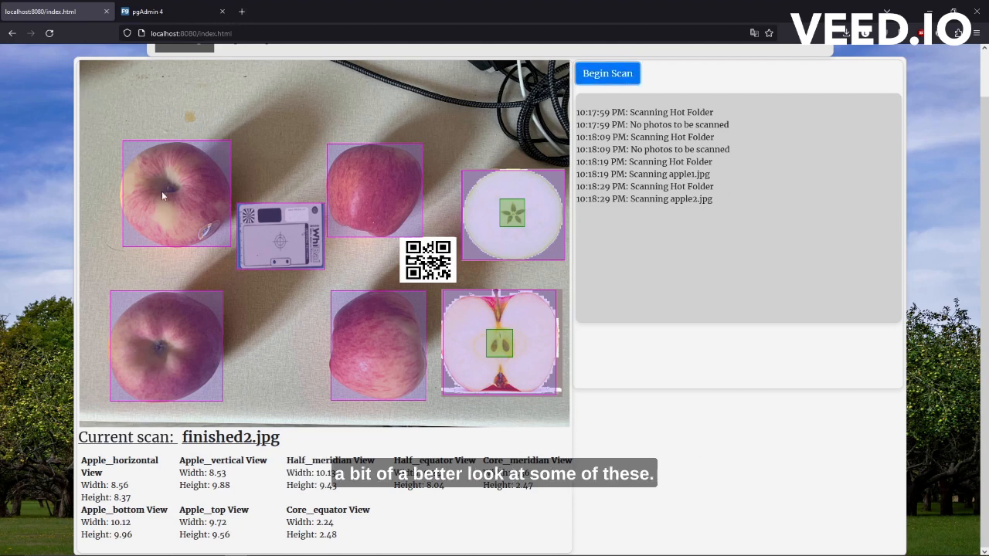
{"action": "mouse_move", "coordinate": [388, 352]}
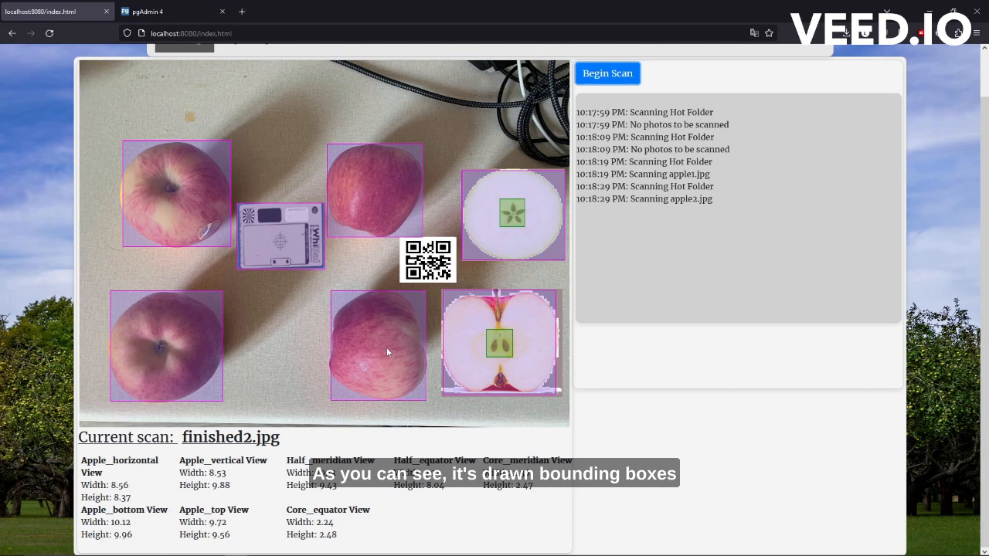
{"action": "mouse_move", "coordinate": [169, 191]}
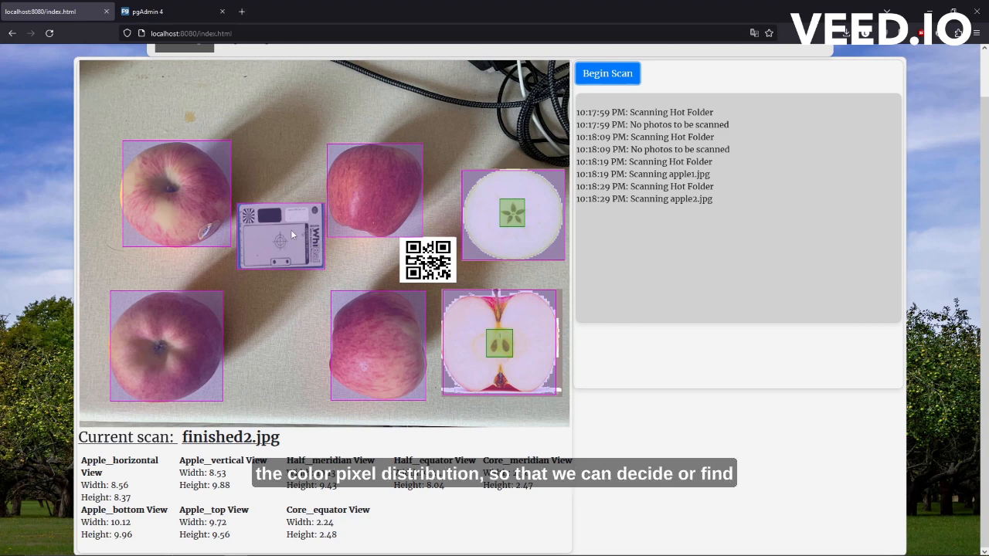
{"action": "mouse_move", "coordinate": [386, 192]}
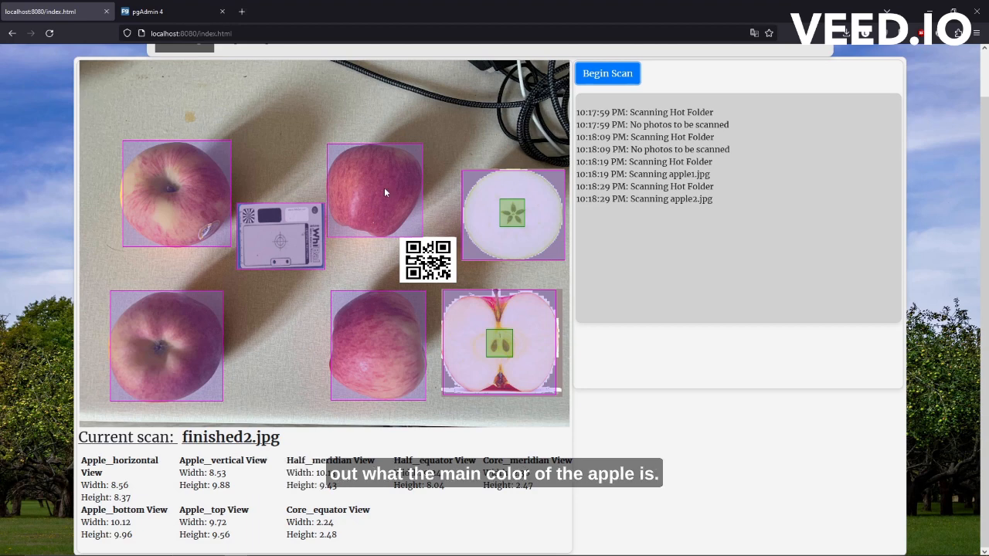
{"action": "mouse_move", "coordinate": [454, 269]}
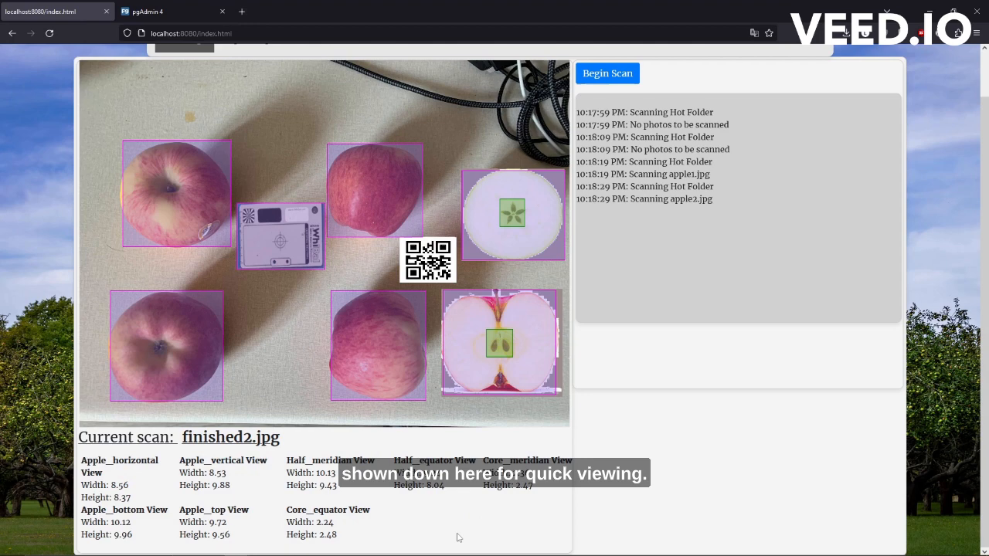
{"action": "left_click", "coordinate": [167, 11]}
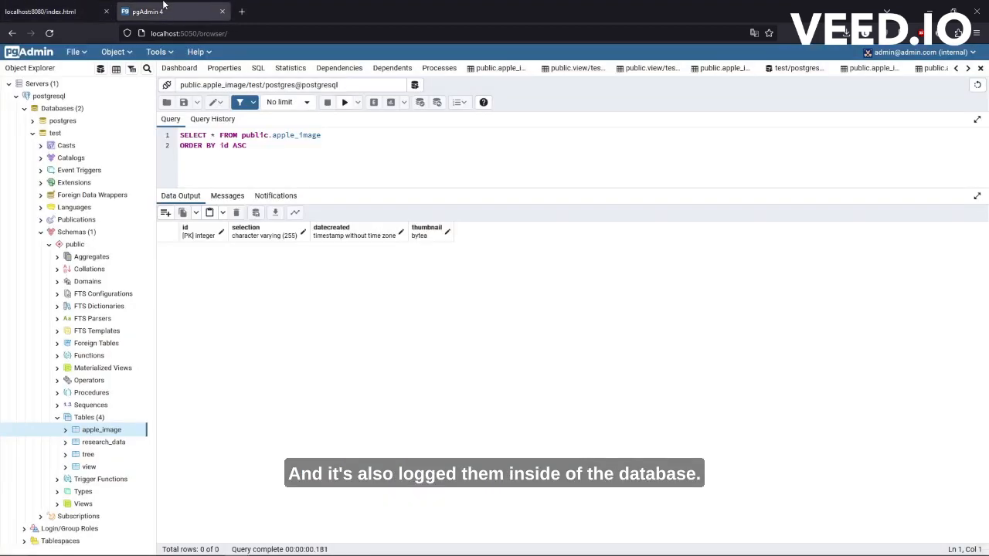
View all rows of apple_image, listing finished1 and finished2 (ids 39, 40) with timestamps
{"action": "right_click", "coordinate": [101, 429]}
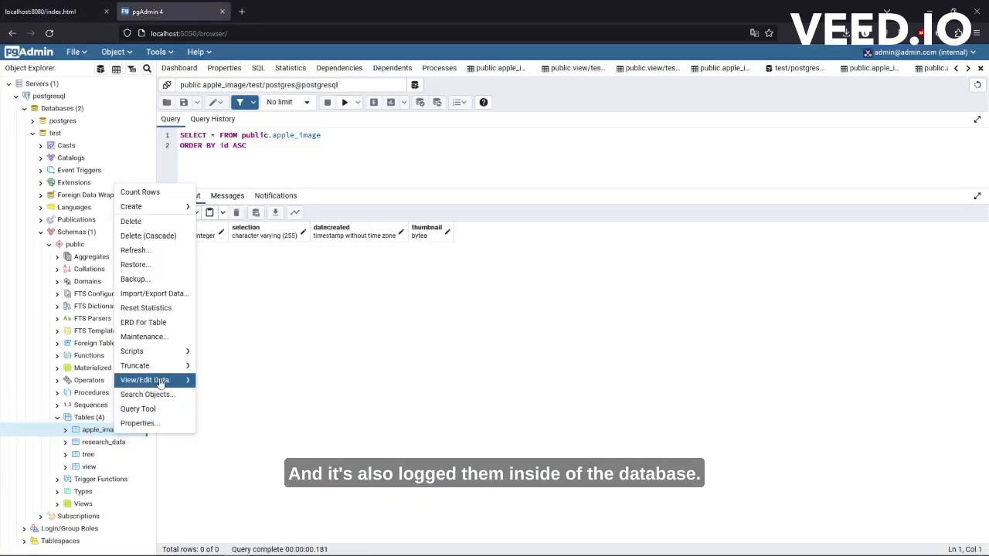
{"action": "left_click", "coordinate": [145, 380]}
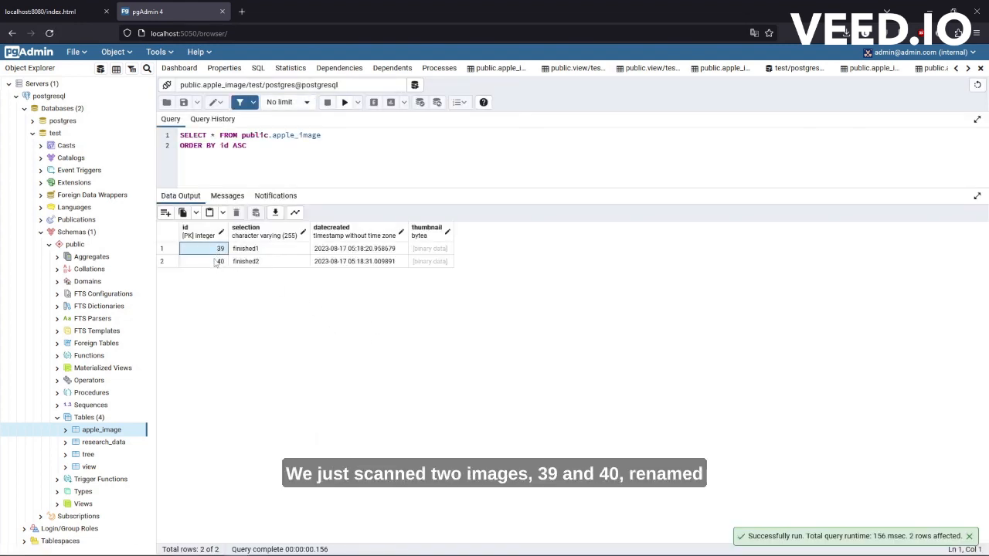
{"action": "left_click", "coordinate": [269, 247]}
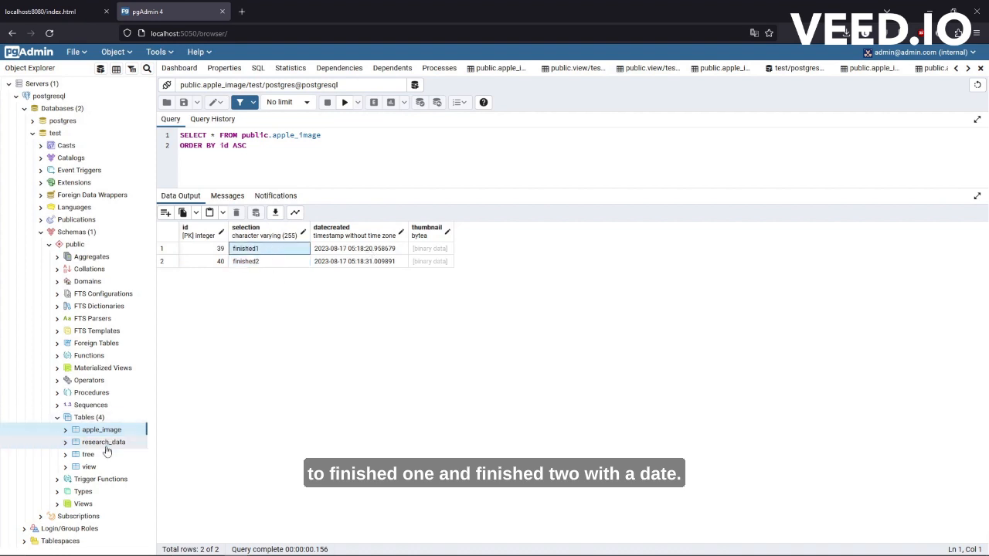
{"action": "right_click", "coordinate": [88, 466]}
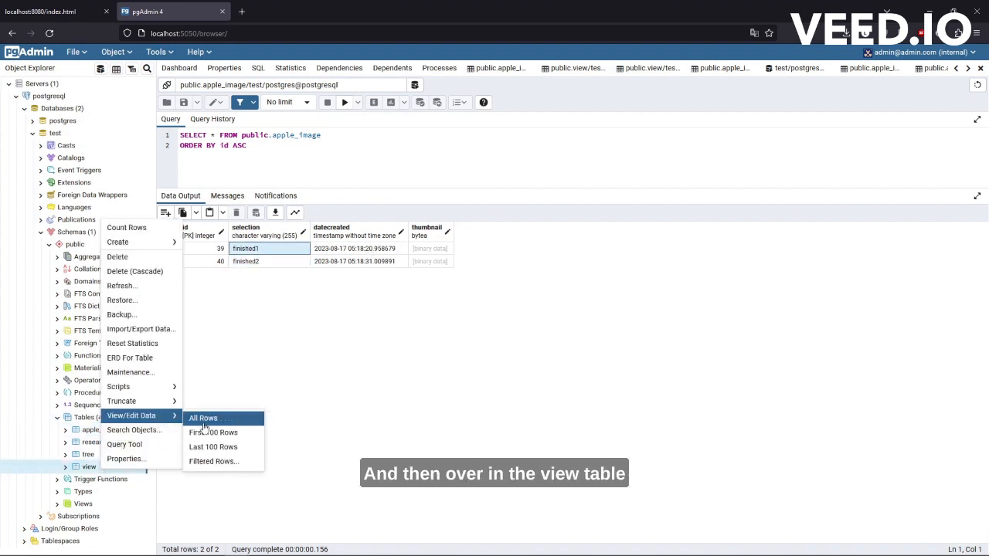
View the view table's 13 per-image measurement rows, then go to the scanning site's Import/Export page
{"action": "left_click", "coordinate": [204, 417]}
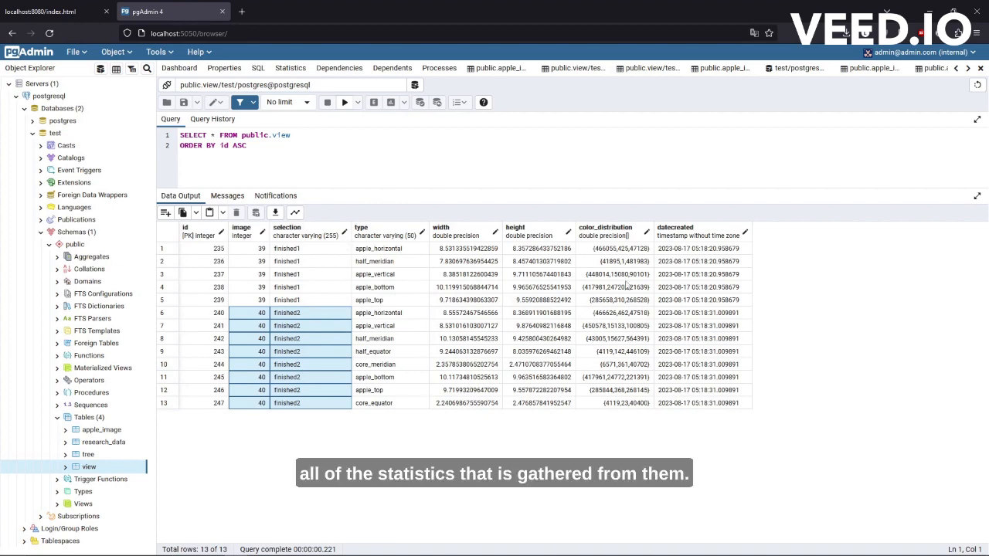
{"action": "left_click", "coordinate": [54, 12]}
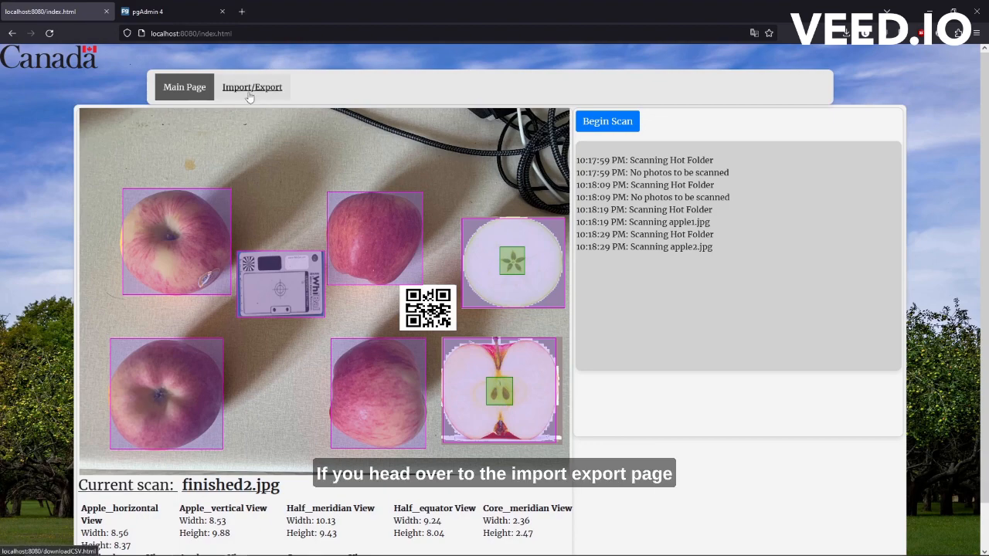
{"action": "left_click", "coordinate": [252, 86]}
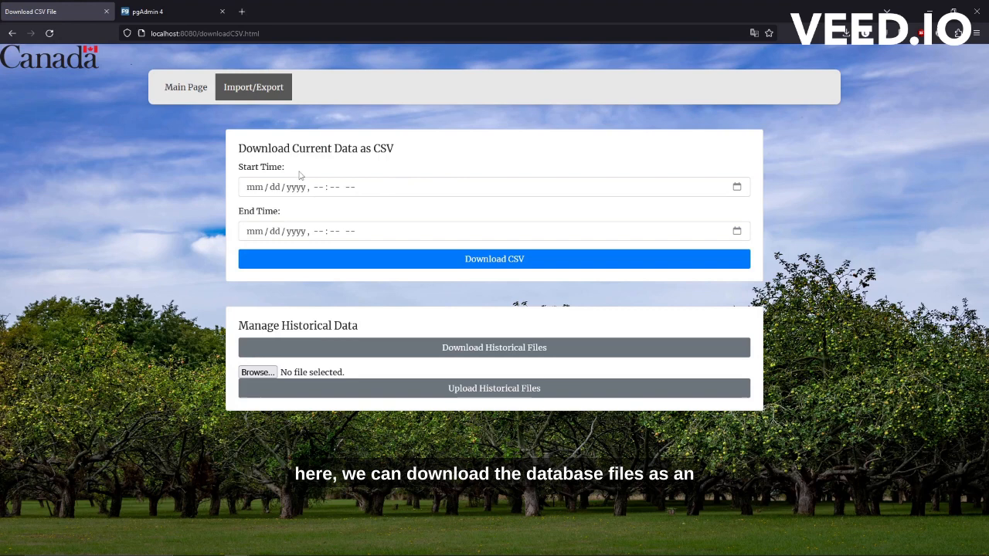
{"action": "mouse_move", "coordinate": [417, 157]}
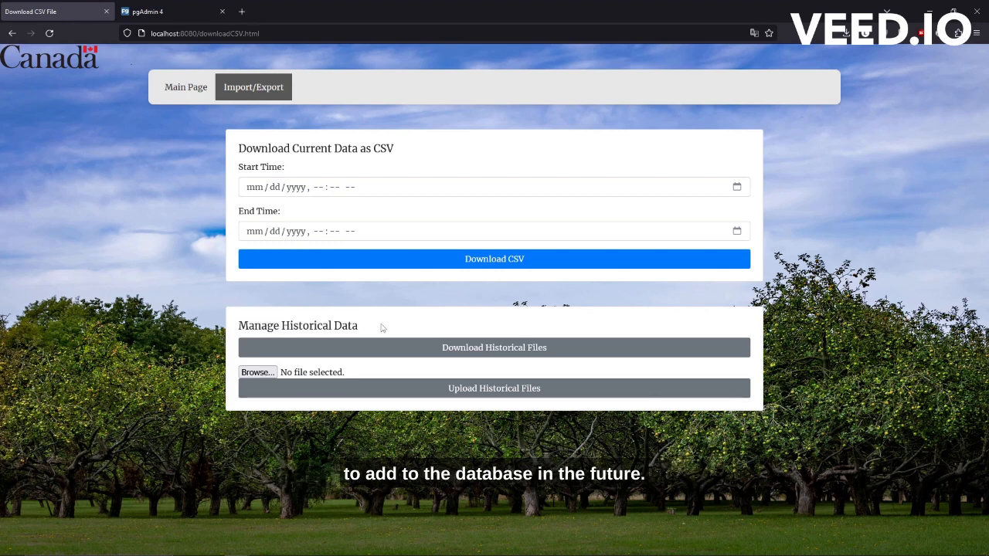
{"action": "mouse_move", "coordinate": [387, 323]}
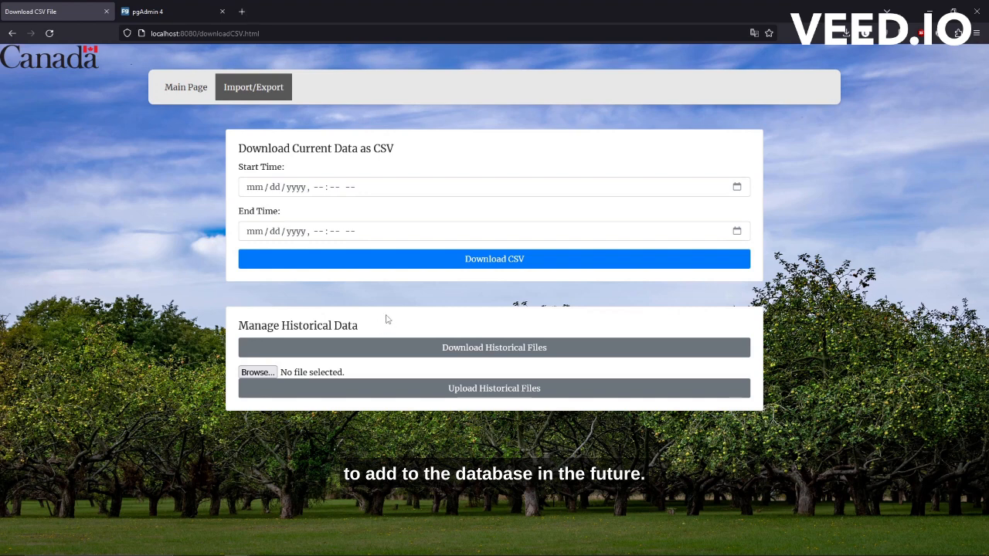